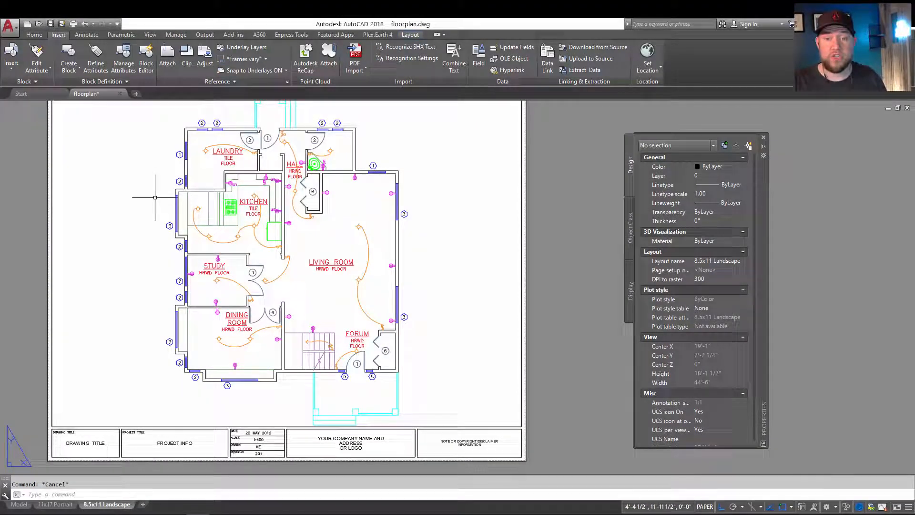
Switch from the 8.5x11 Landscape layout to model space to see the floor plan.
left_click(19, 504)
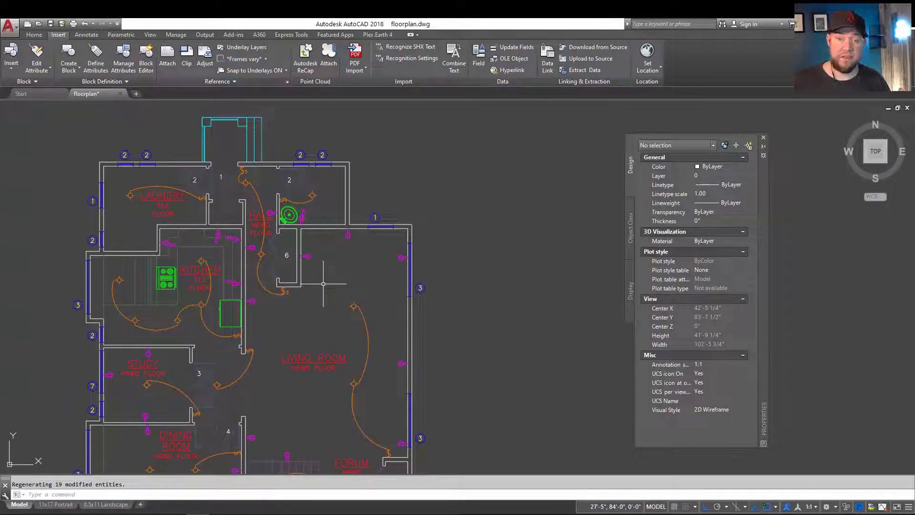
mouse_move(343, 327)
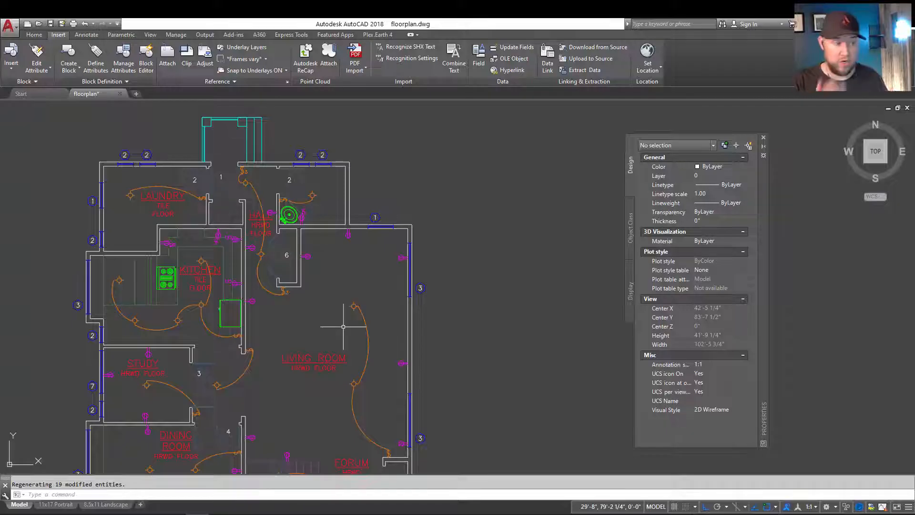
Run PURGE and select the unused Toilet block under the Blocks category.
type("purge")
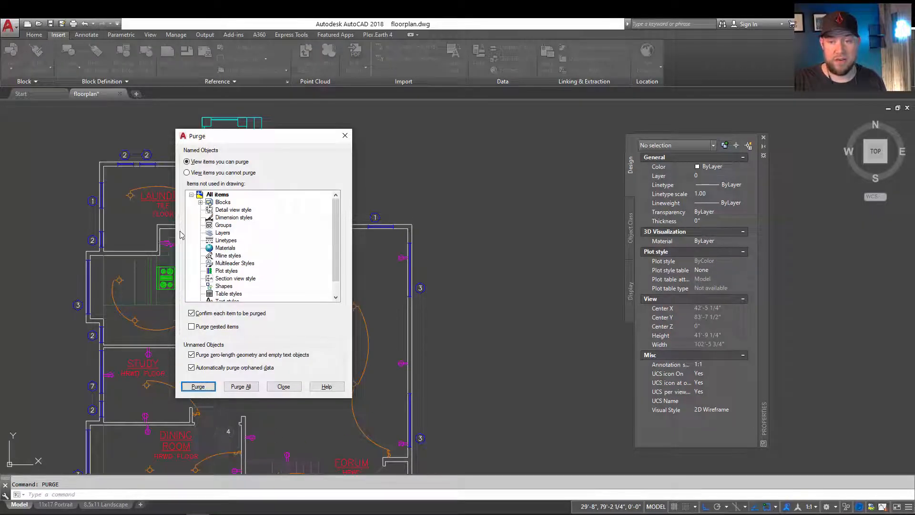
left_click(201, 202)
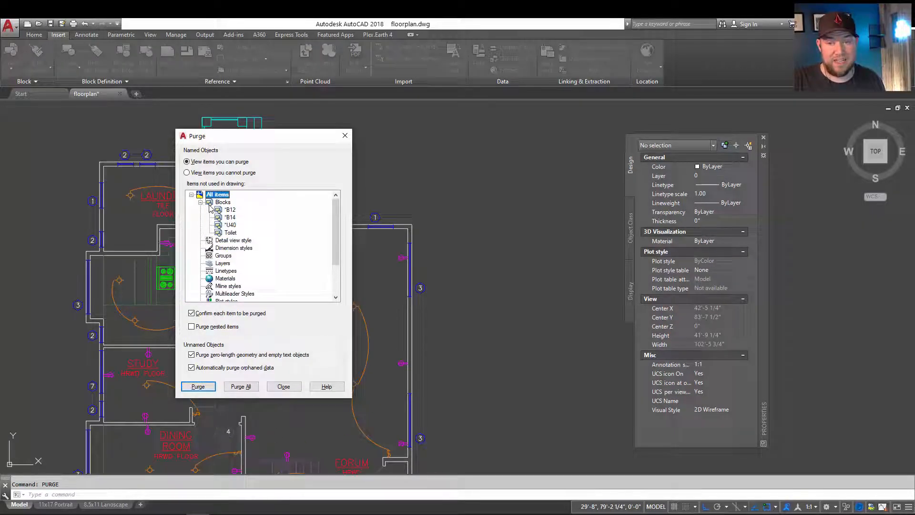
left_click(223, 202)
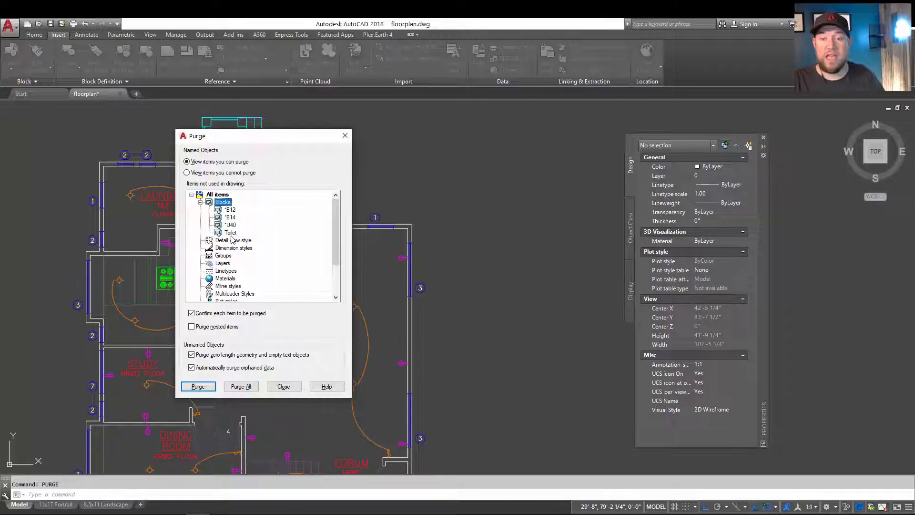
left_click(231, 233)
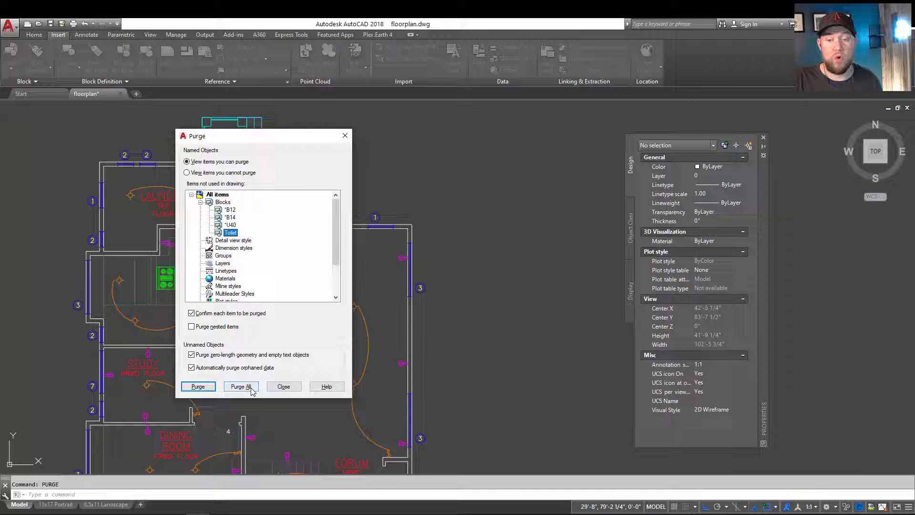
mouse_move(241, 386)
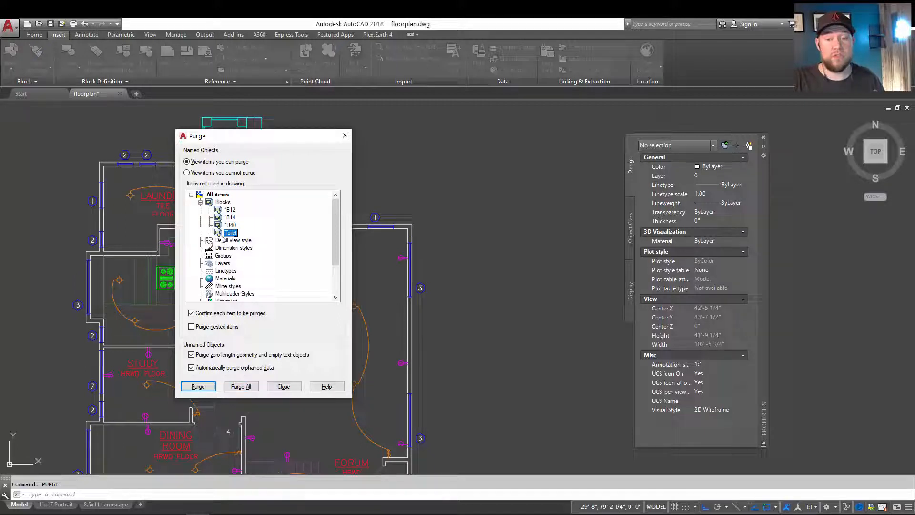
right_click(230, 233)
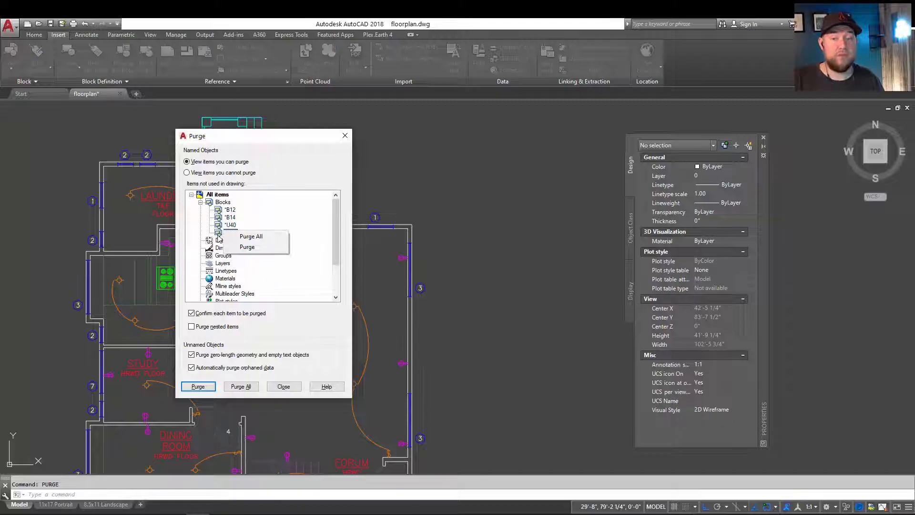
mouse_move(248, 247)
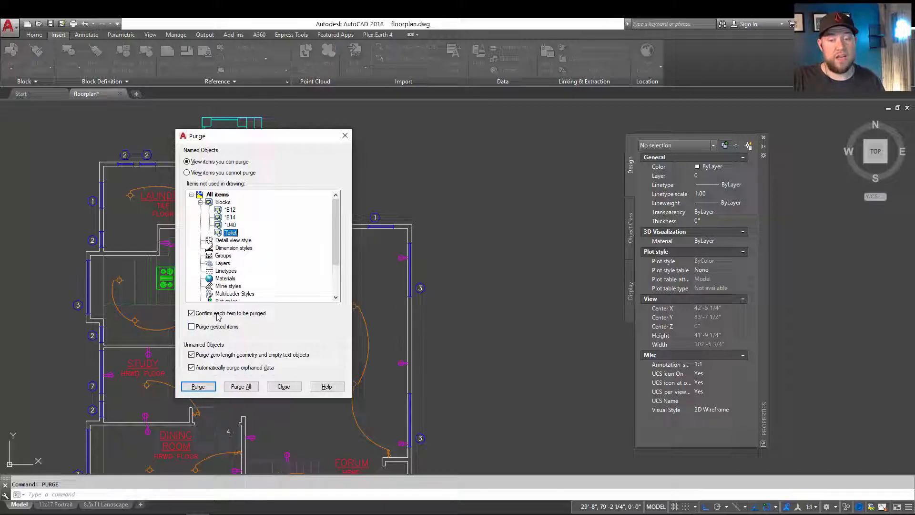
mouse_move(163, 329)
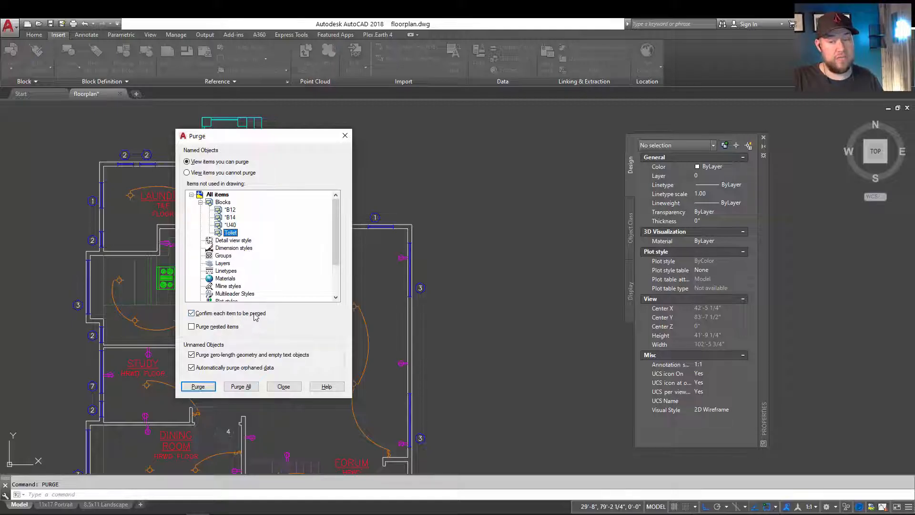
mouse_move(209, 335)
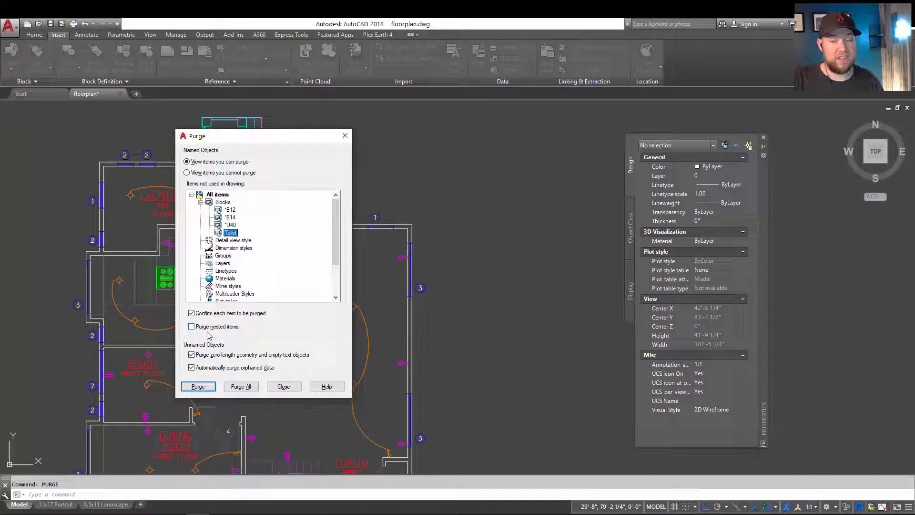
Enable purging of nested items inside unused blocks.
left_click(192, 326)
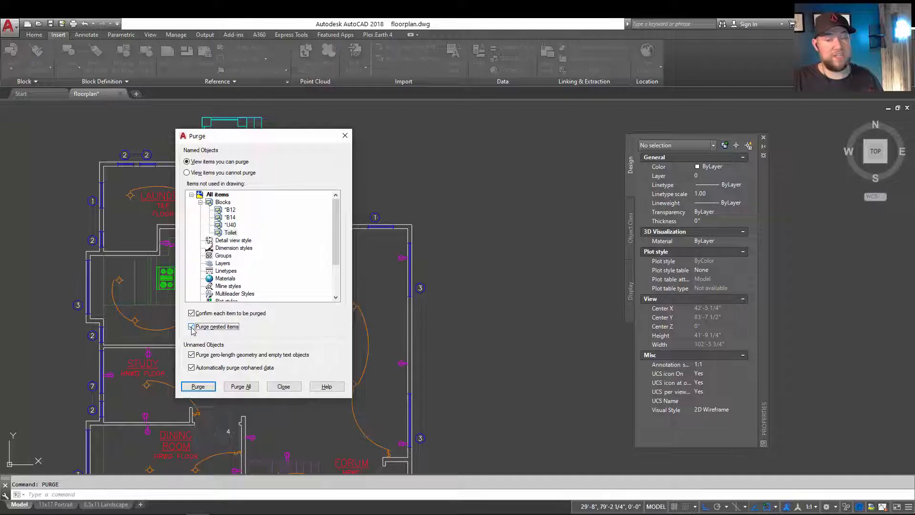
mouse_move(217, 325)
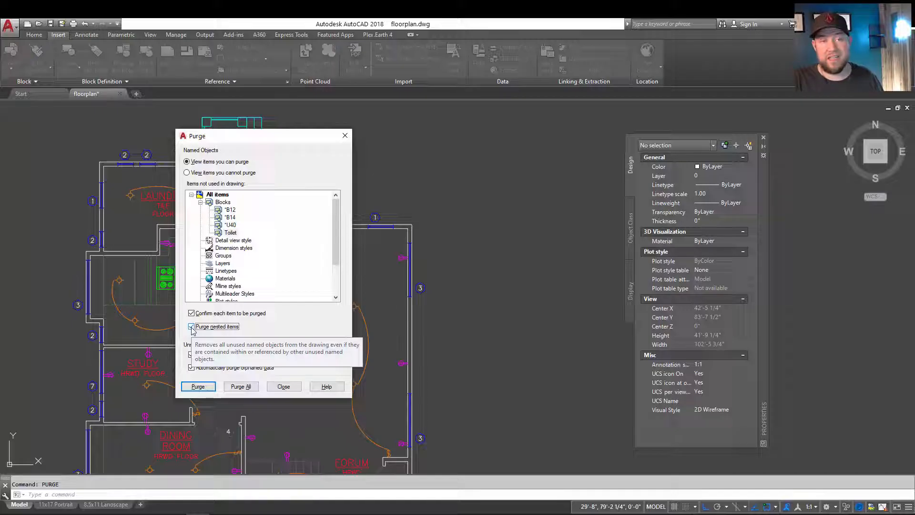
left_click(192, 325)
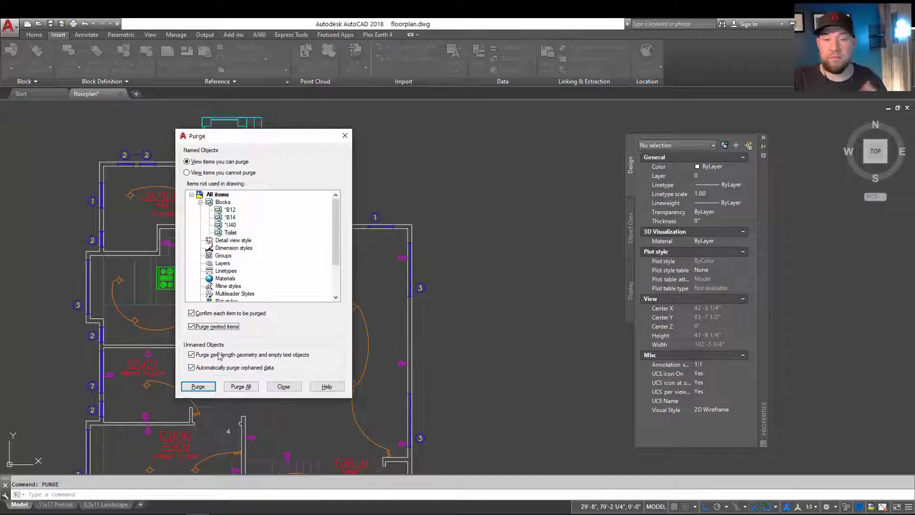
mouse_move(248, 399)
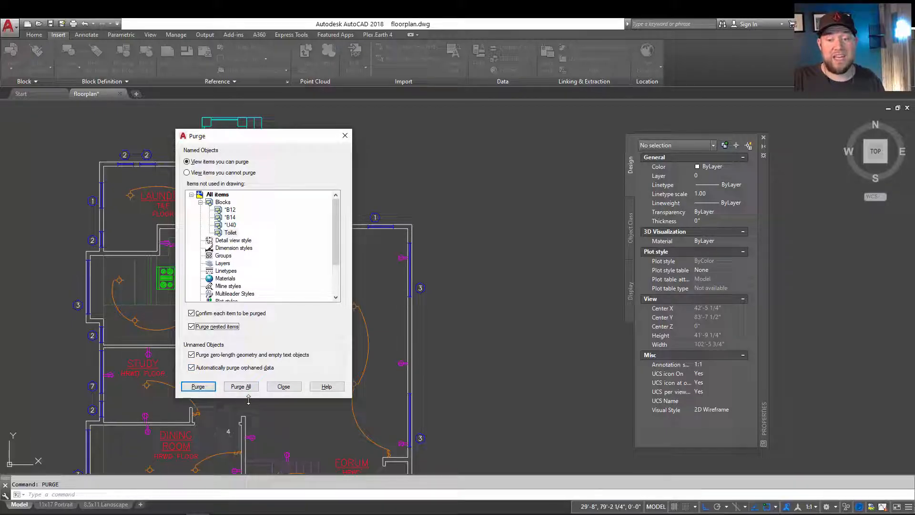
Purge all unused blocks from floorplan.dwg and close the Purge dialog.
left_click(199, 386)
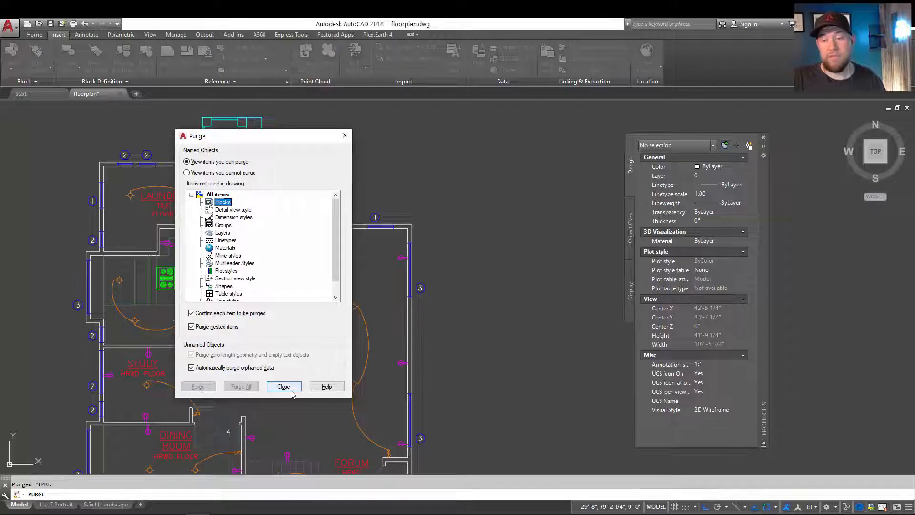
mouse_move(284, 386)
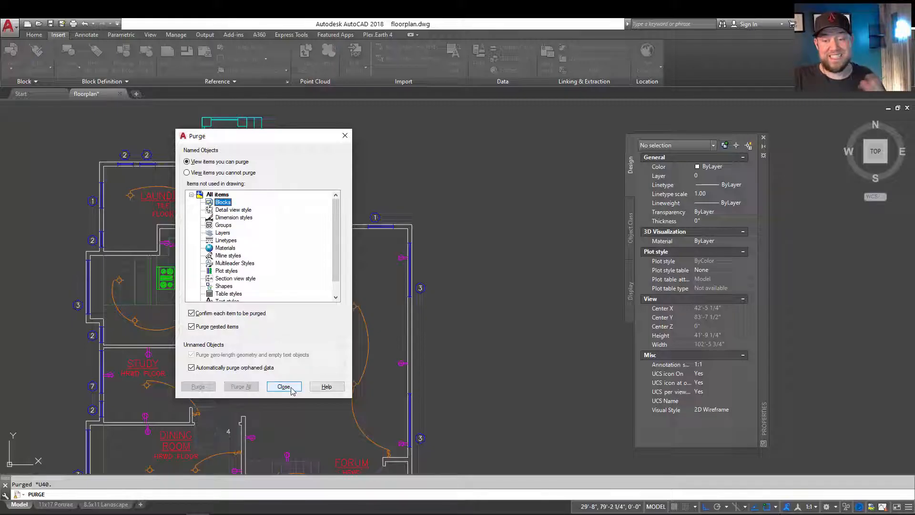
left_click(284, 386)
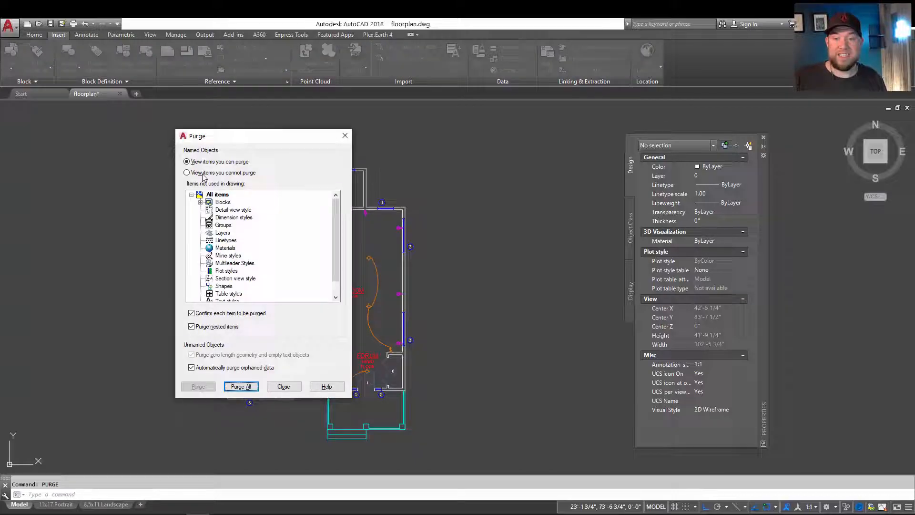
Review the remaining purgeable blocks and purge the unused Sink definition.
left_click(222, 201)
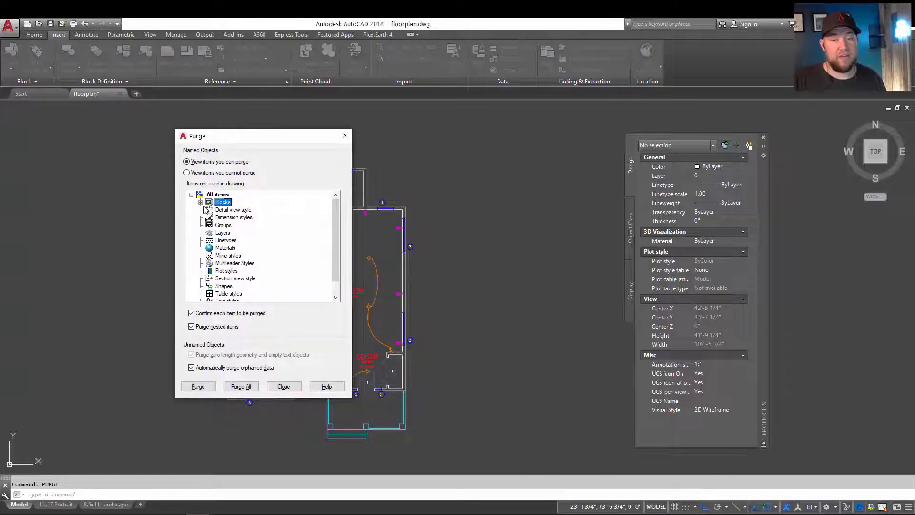
left_click(201, 202)
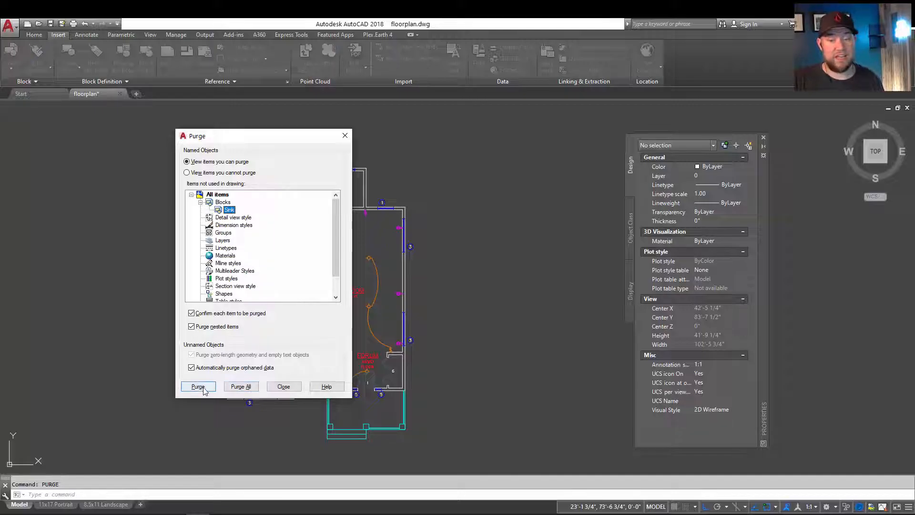
left_click(198, 386)
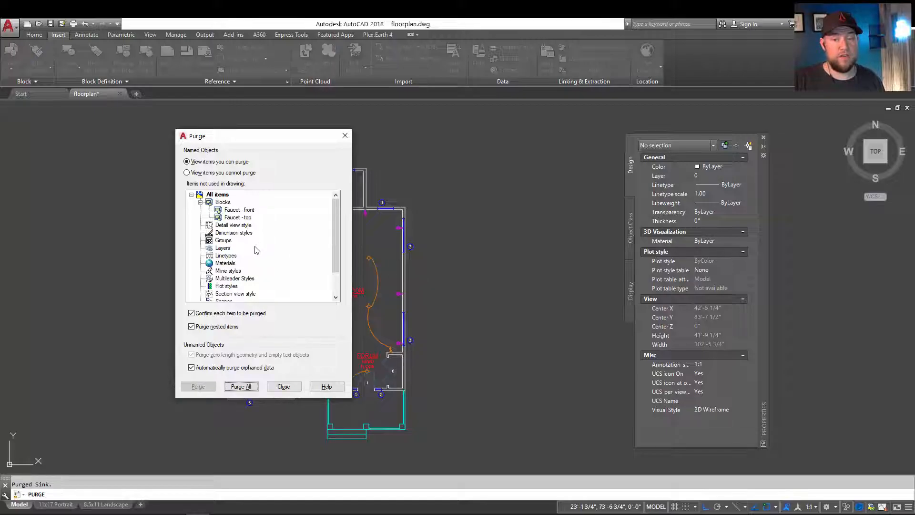
Purge the Faucet - front and Faucet - top blocks and return to the floor plan.
left_click(238, 210)
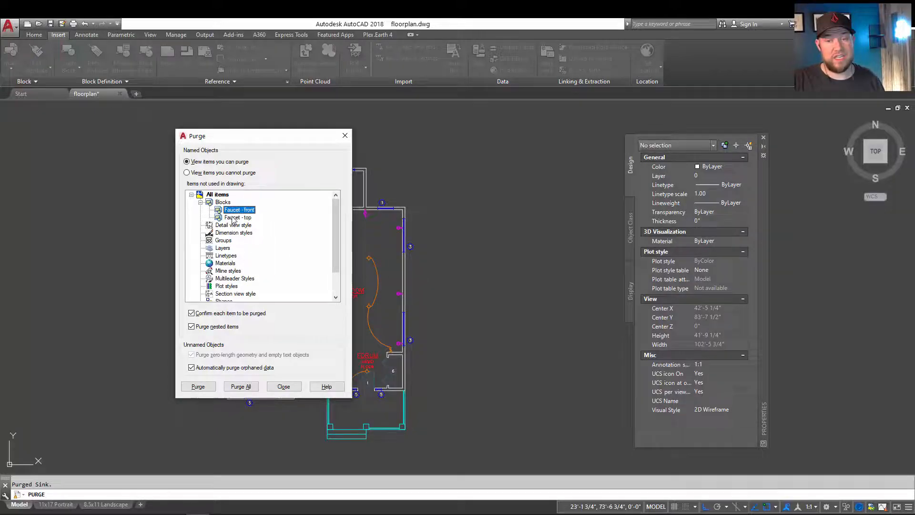
left_click(238, 217)
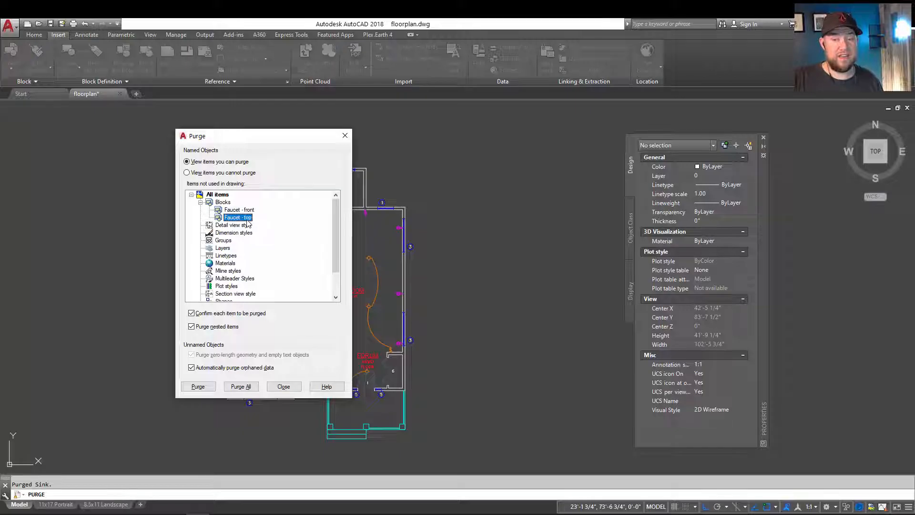
left_click(238, 209)
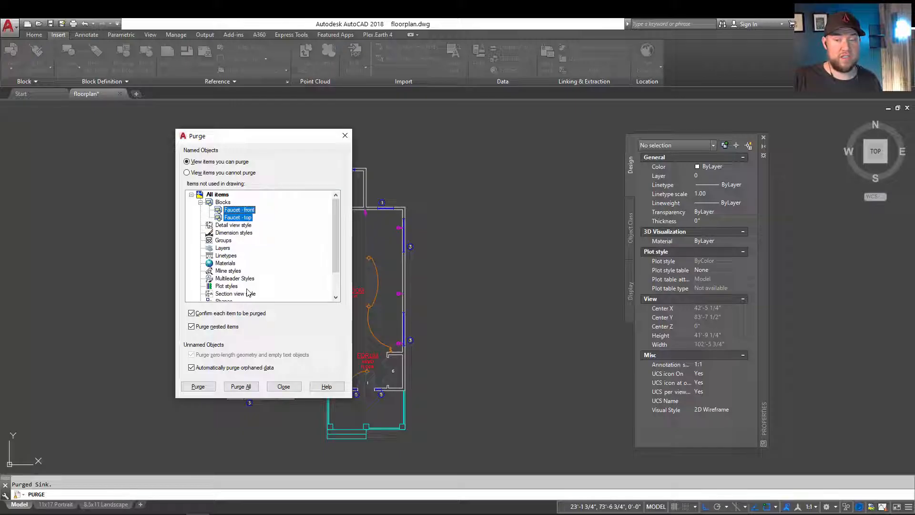
mouse_move(259, 230)
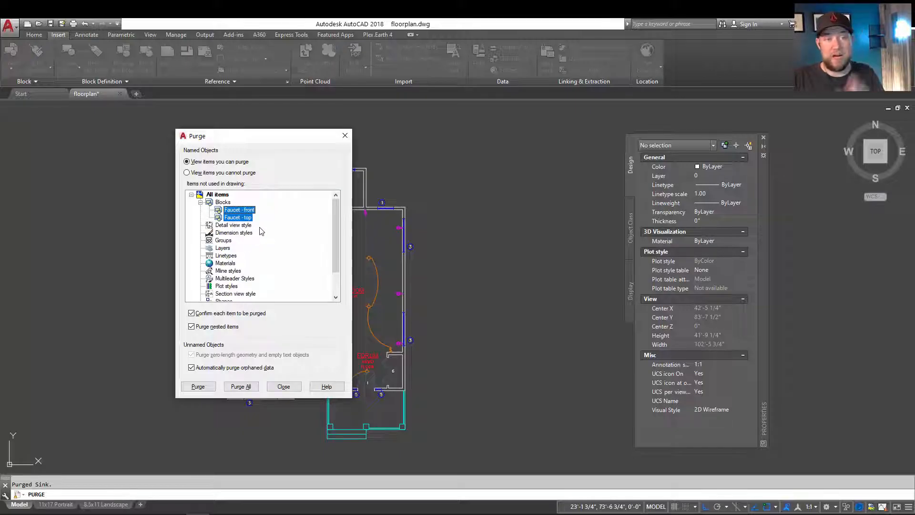
mouse_move(240, 227)
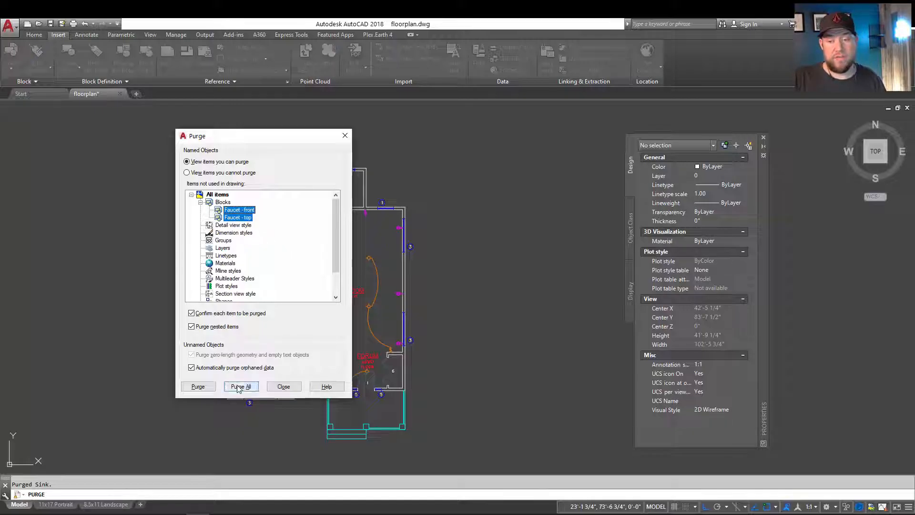
left_click(240, 386)
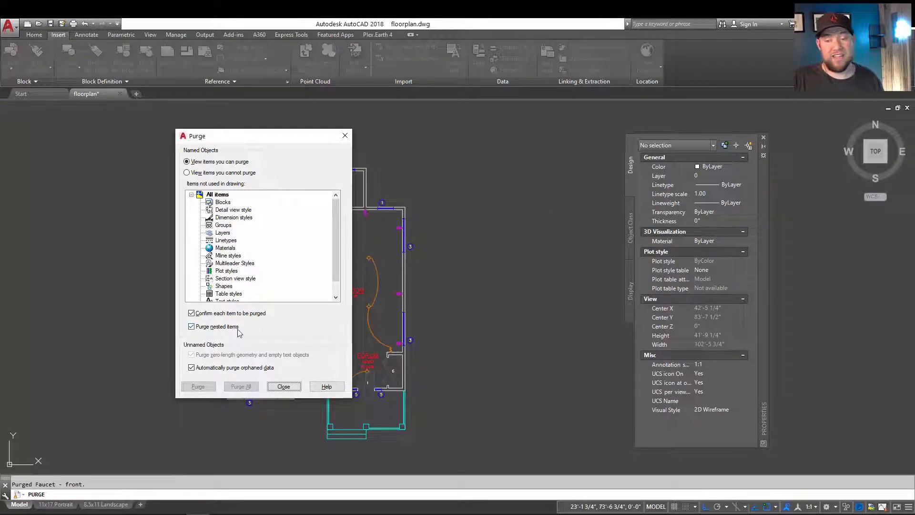
mouse_move(261, 384)
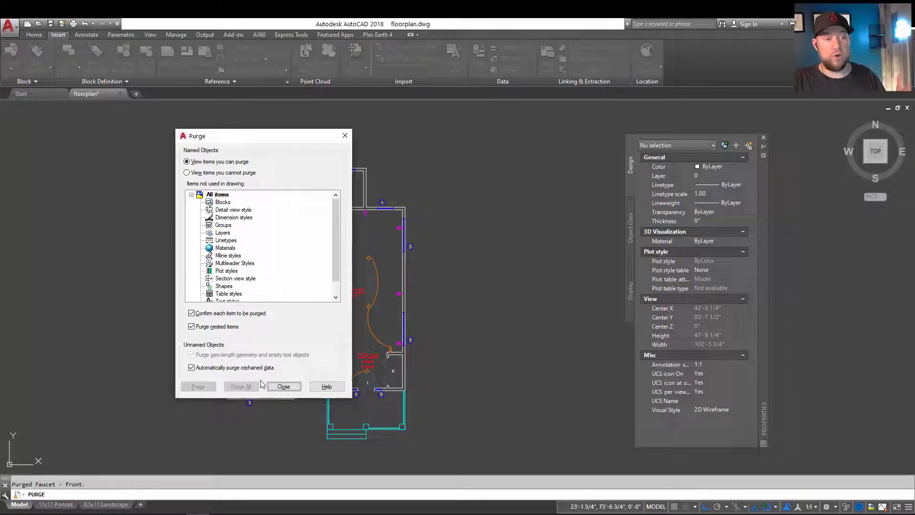
left_click(283, 386)
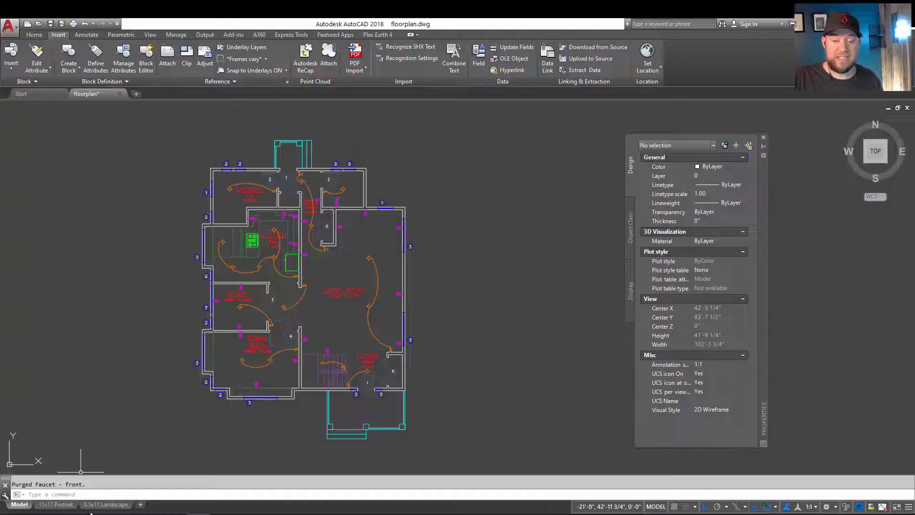
Switch to the 11x17 Portrait layout sheet.
left_click(105, 504)
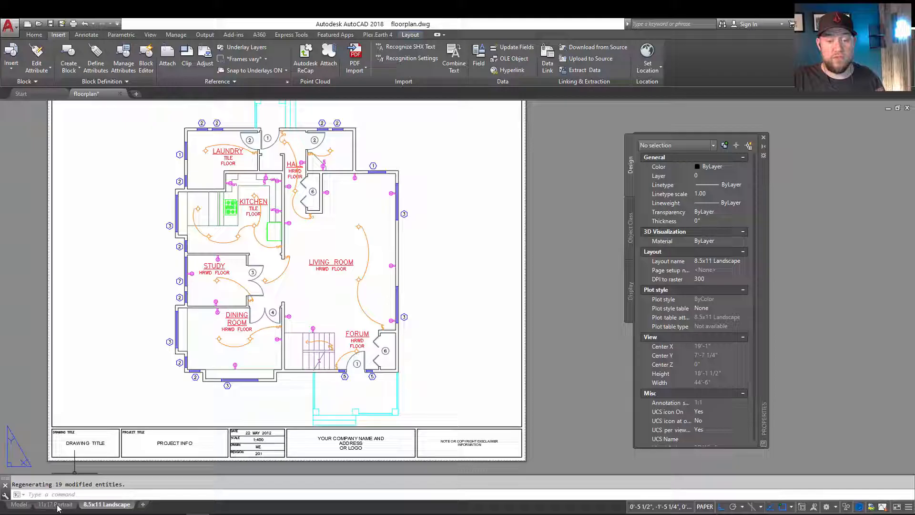
left_click(56, 504)
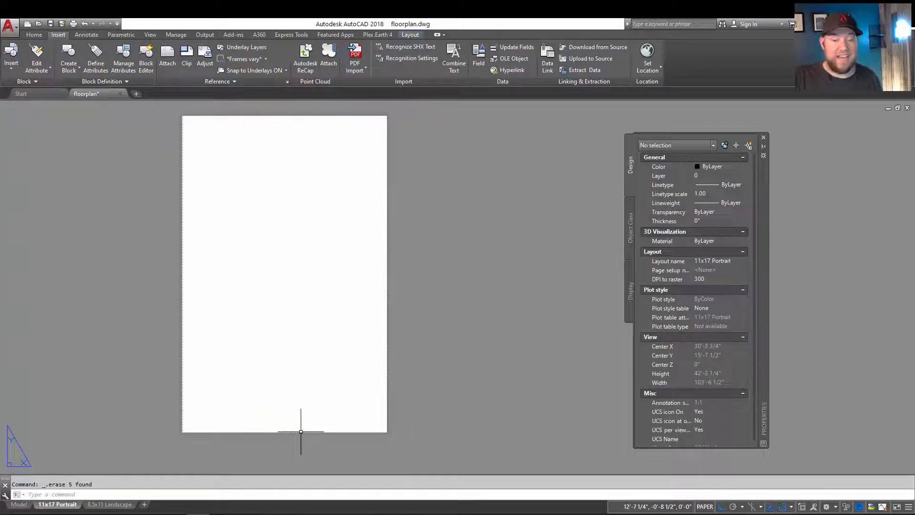
mouse_move(218, 237)
type("PURGE")
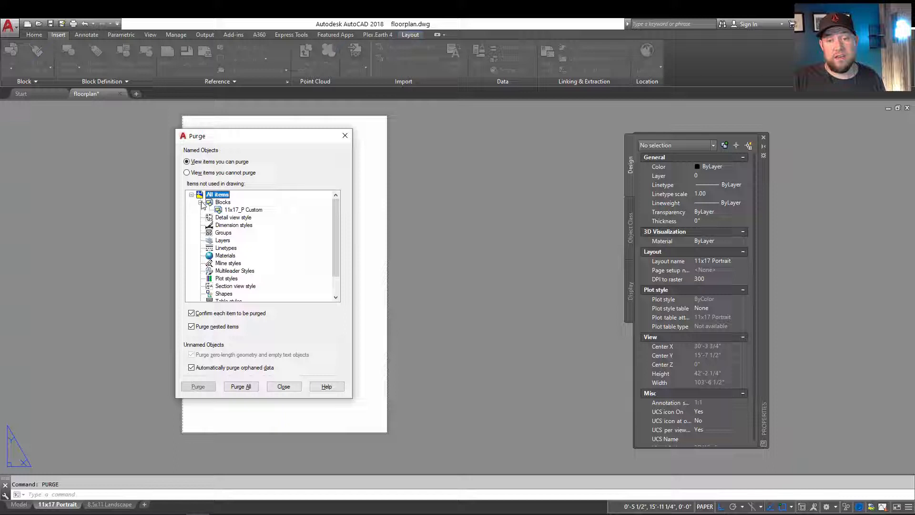
Purge the unused 11x17_P Custom title block definition and close Purge.
left_click(243, 210)
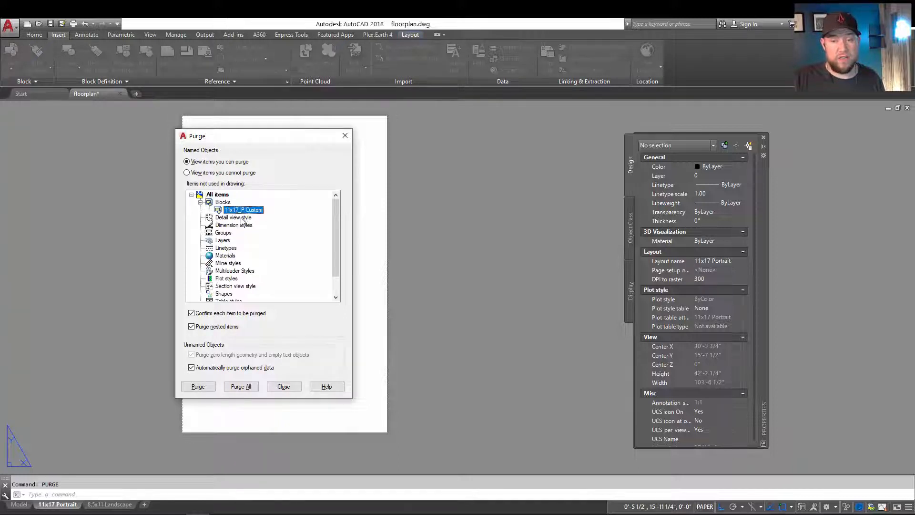
mouse_move(275, 215)
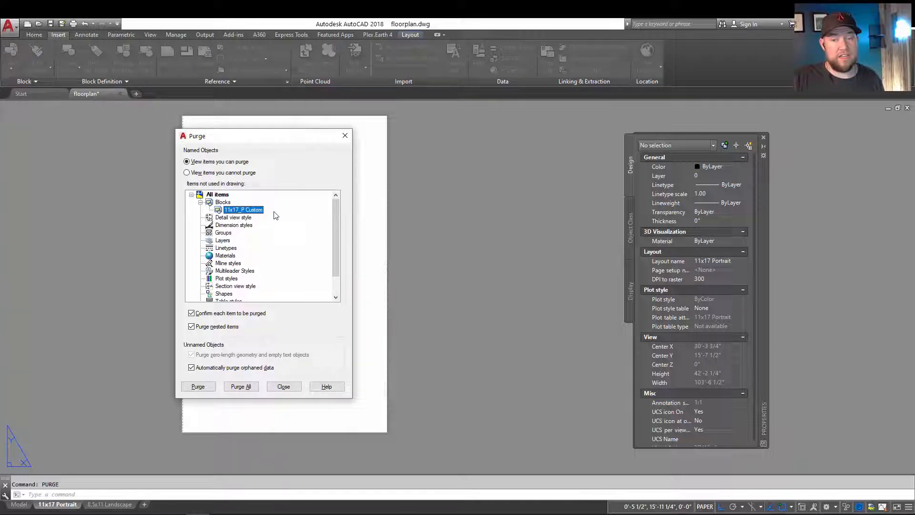
mouse_move(261, 212)
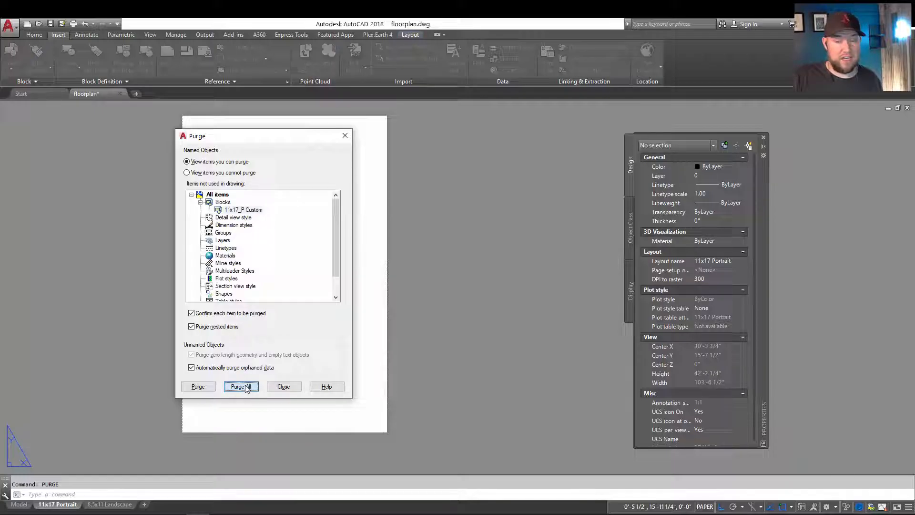
left_click(240, 386)
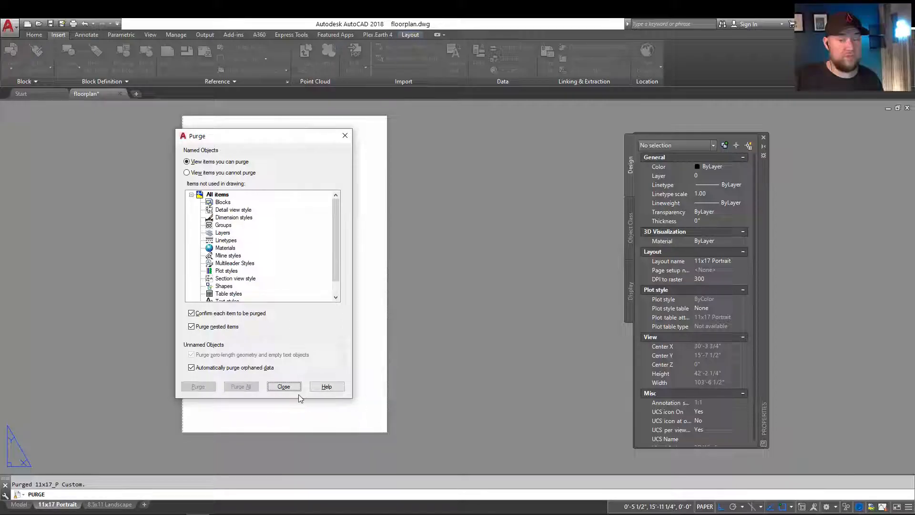
left_click(284, 386)
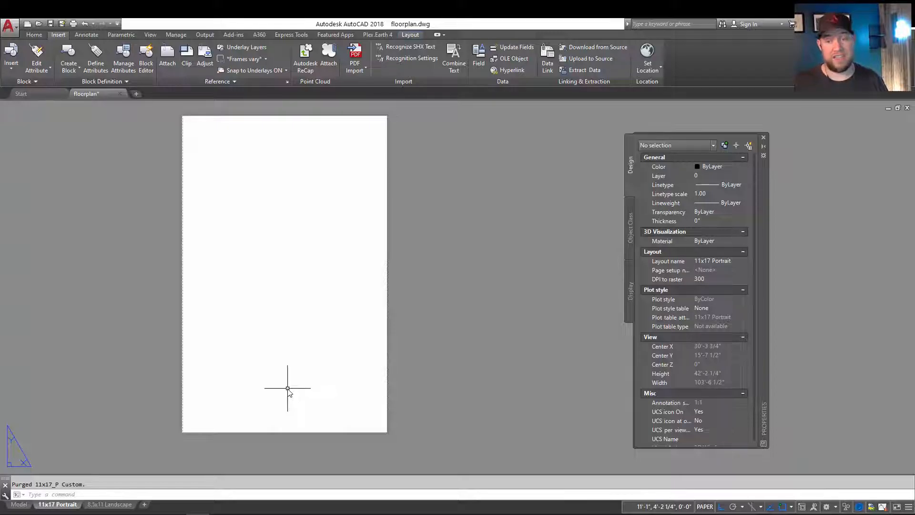
mouse_move(278, 317)
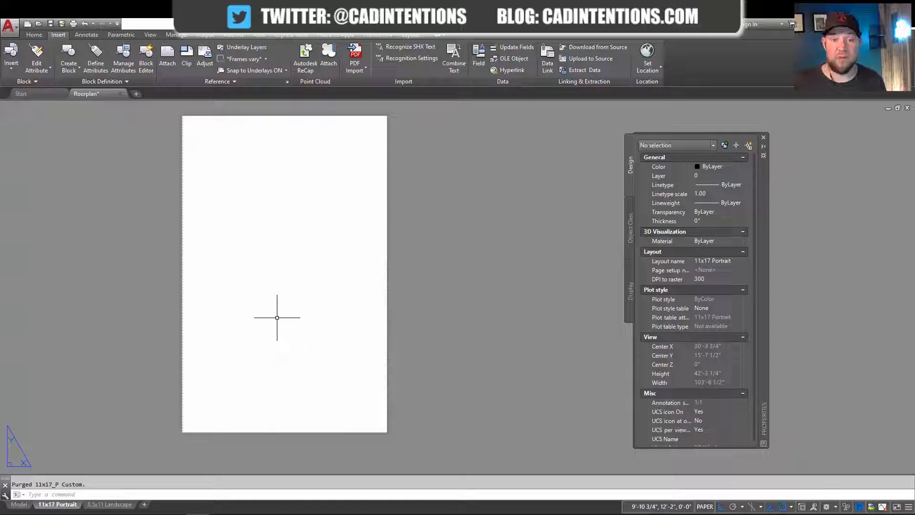
mouse_move(296, 308)
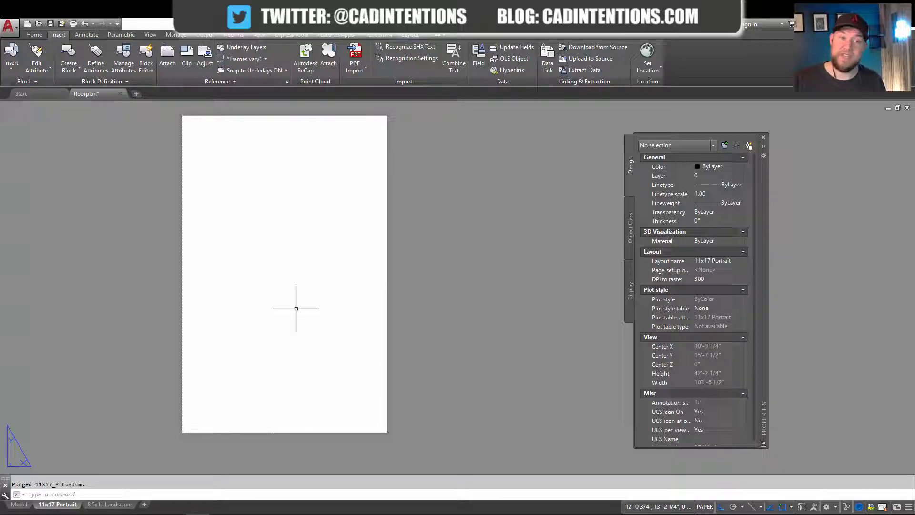